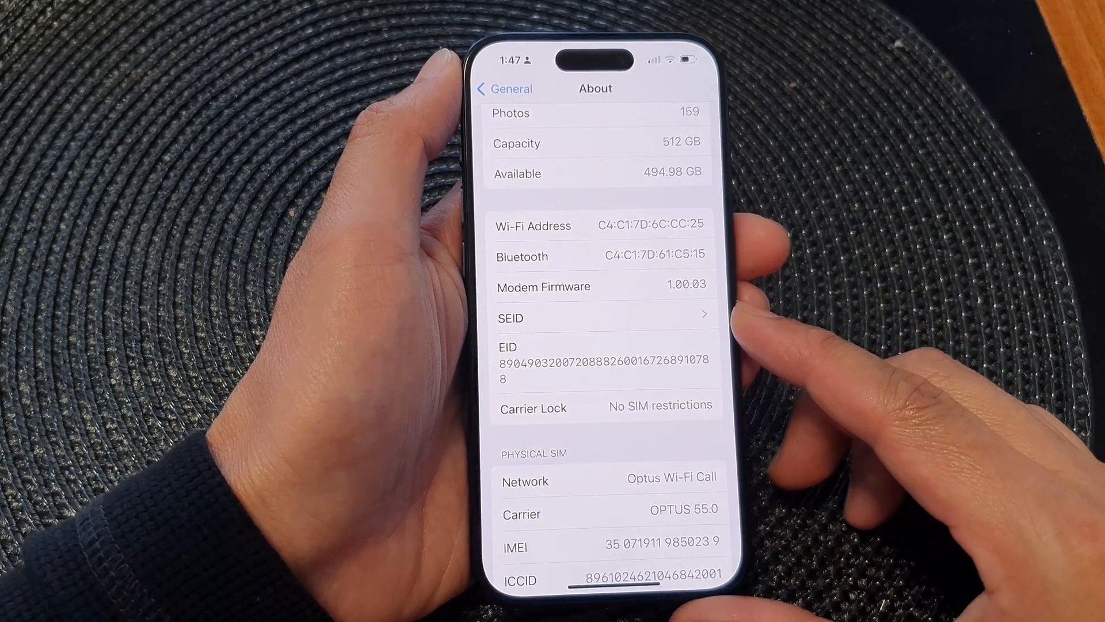
Exit the About page in Settings and return to the iPhone home screen.
click(503, 89)
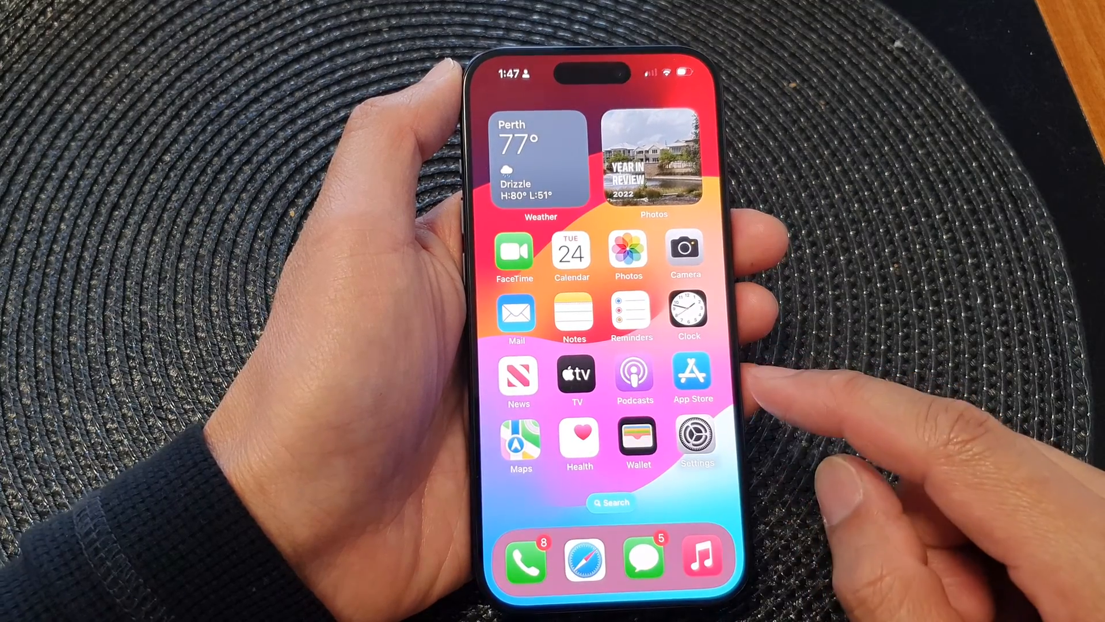
Reopen Settings and navigate through General to the About page.
click(697, 437)
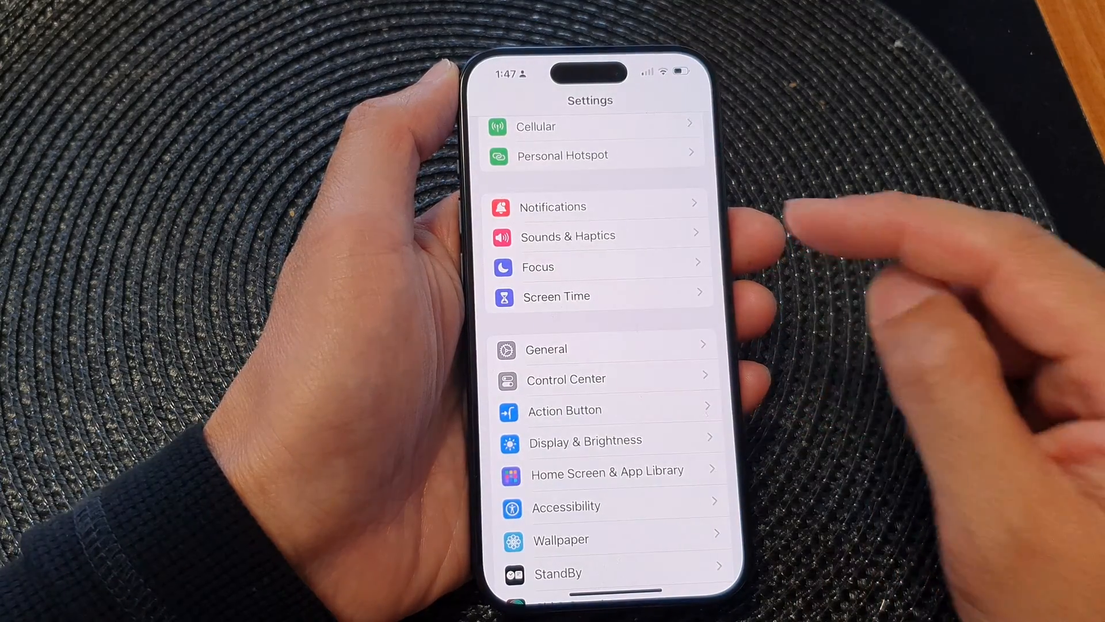
scroll(down, 3)
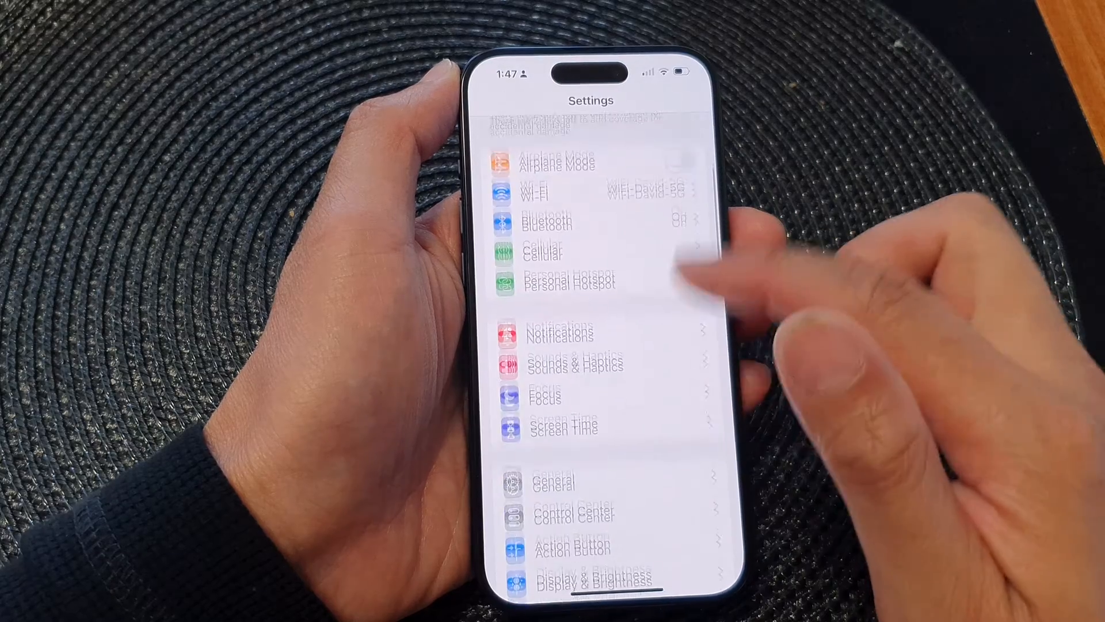
click(553, 481)
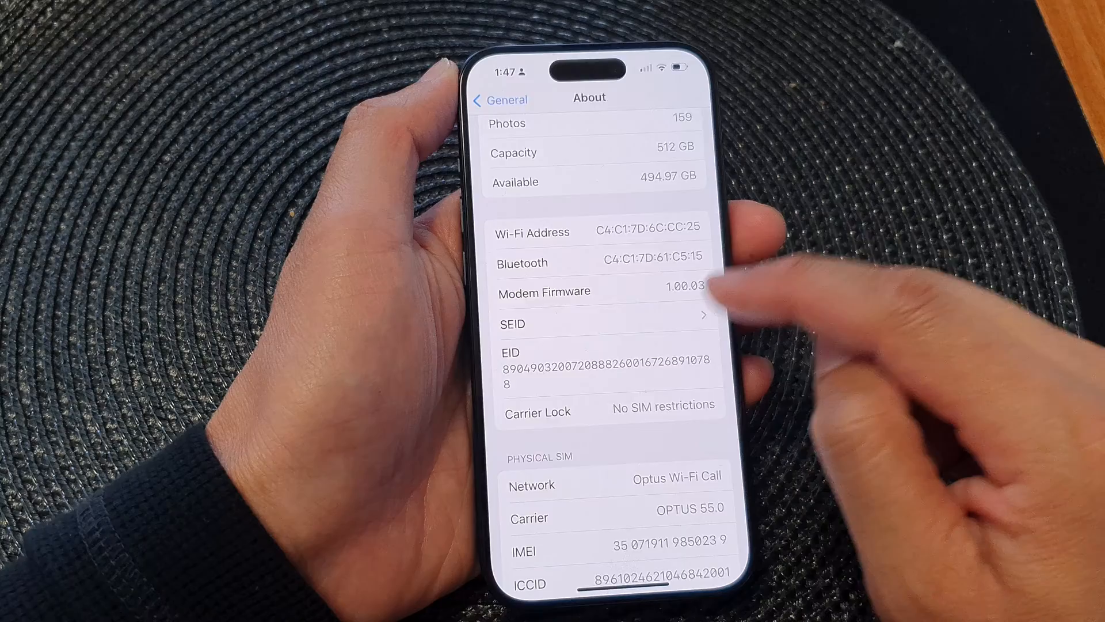
click(602, 324)
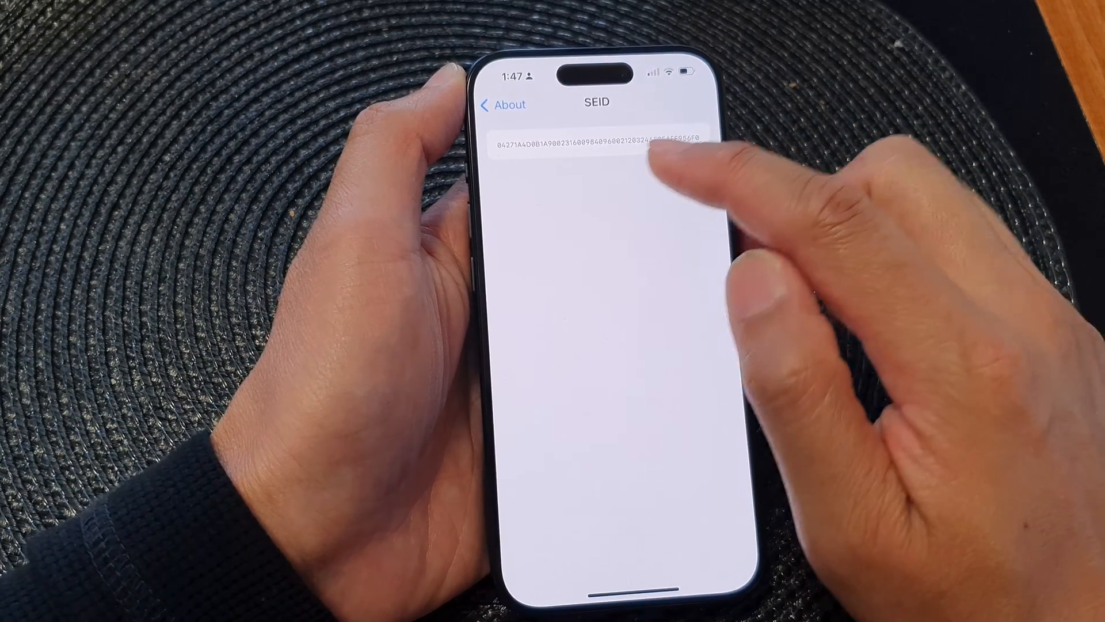
click(502, 104)
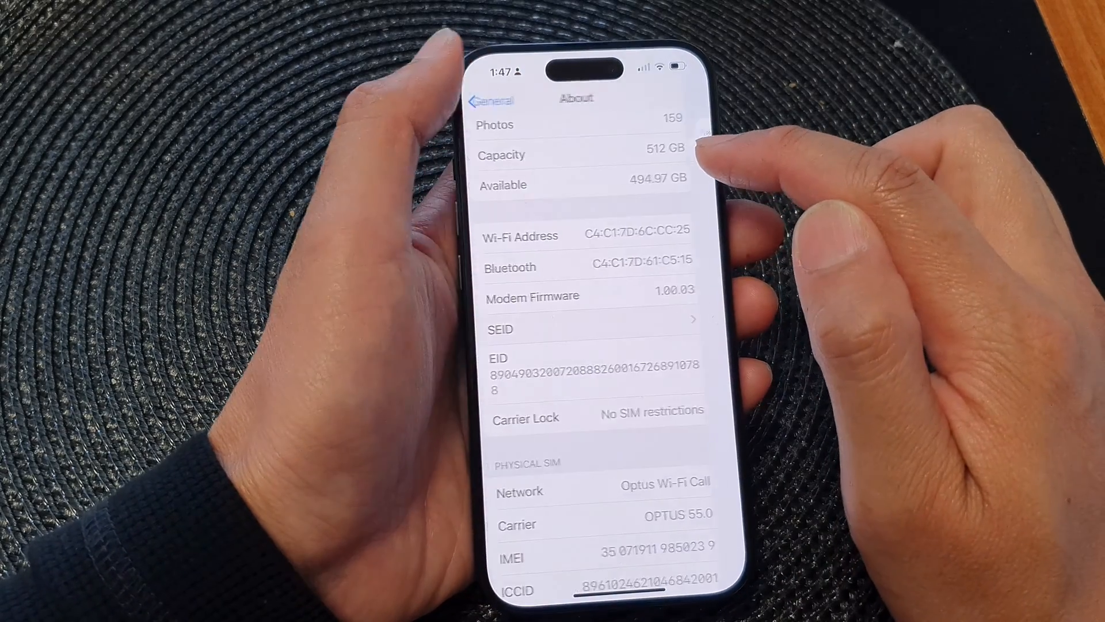